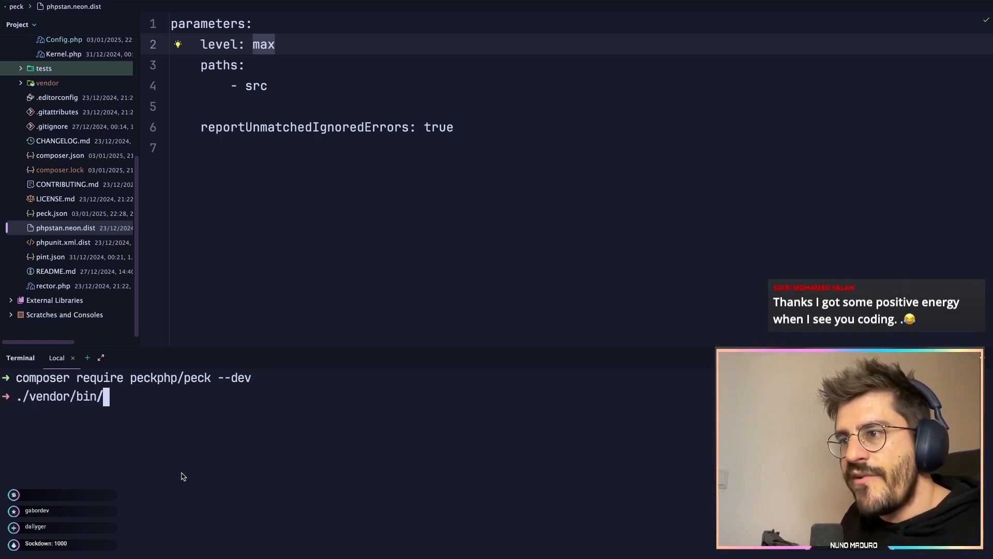
Step: Enter the Rector dry-run command ./vendor/bin/rector --dry-run at the terminal prompt
text(rector --dd)
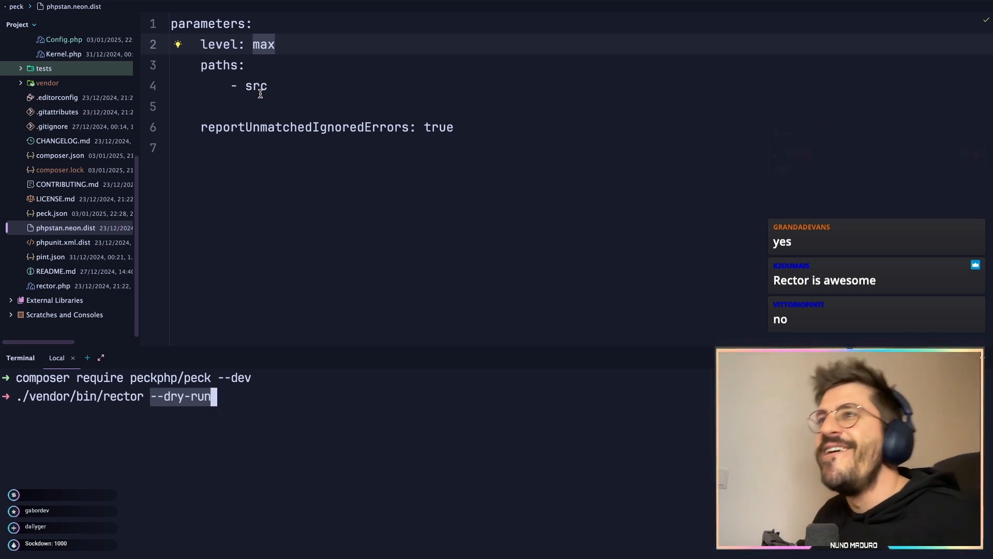
key(enter)
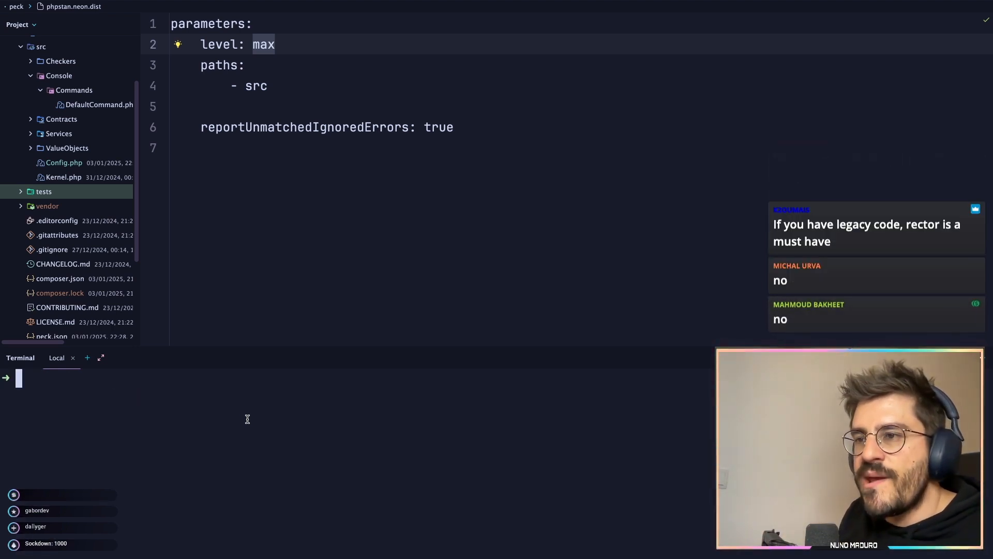
Step: Start a composer require command at the cleared terminal prompt
text(composer req)
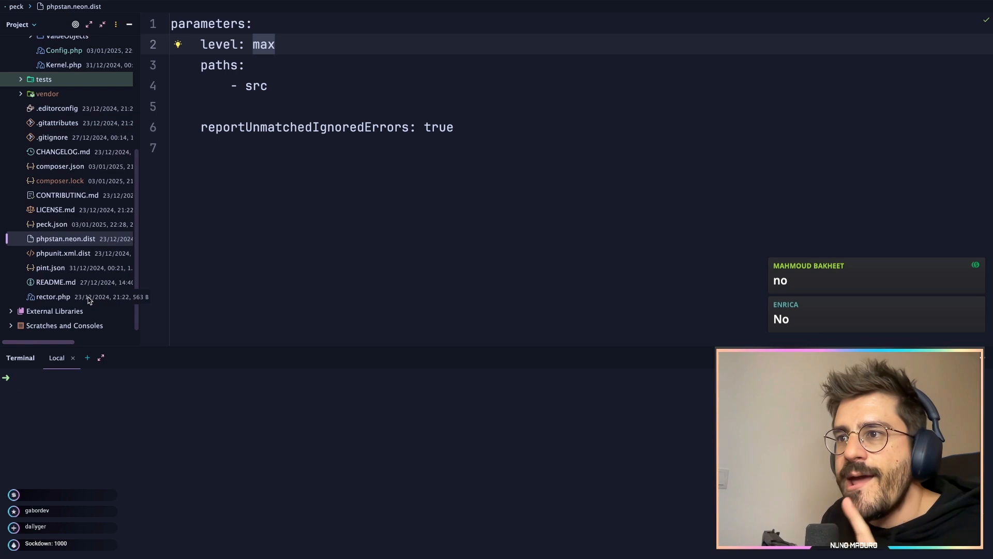
Step: Open src/Console/Commands/DefaultCommand.php from the Project tree at inferProjectPath()
click(53, 297)
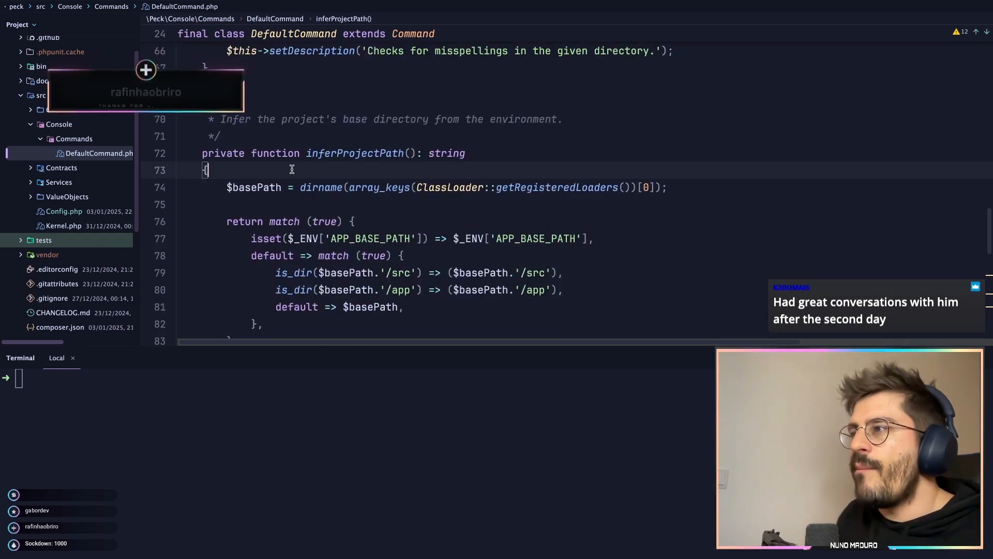
Step: Write $foo = function () { return true; }; as the first statement of inferProjectPath()
text($foo)
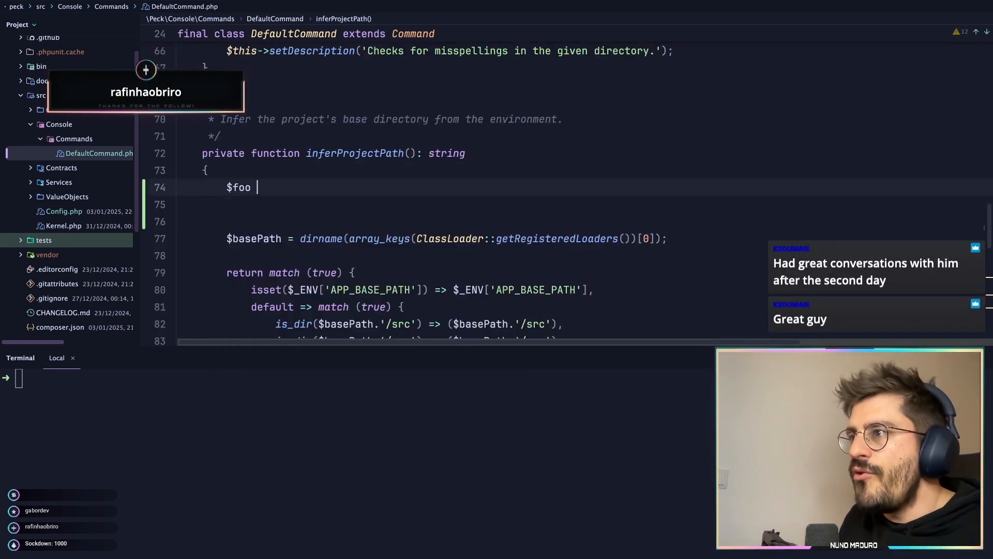
text(= ClassLoader::getRegisteredLoaders();)
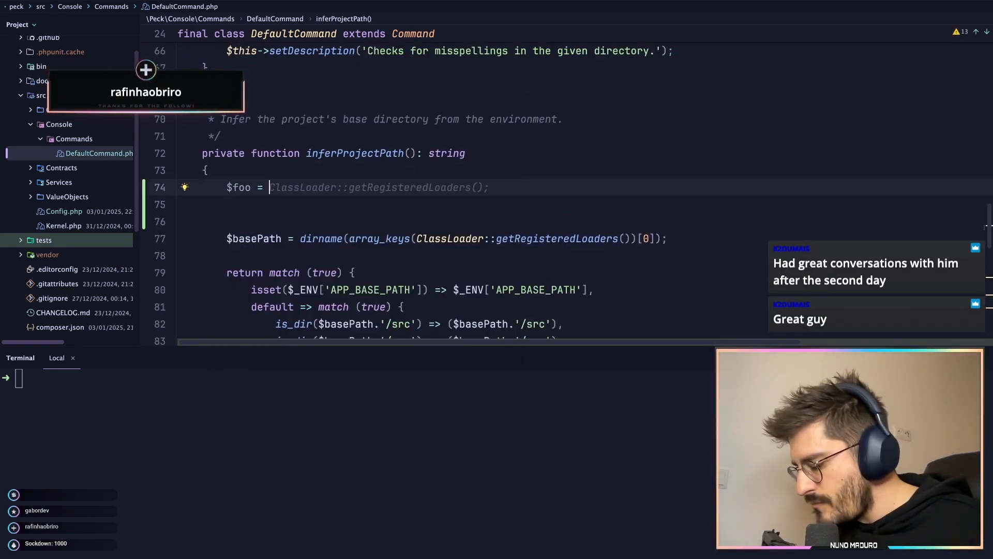
text(function () {)
text(return true)
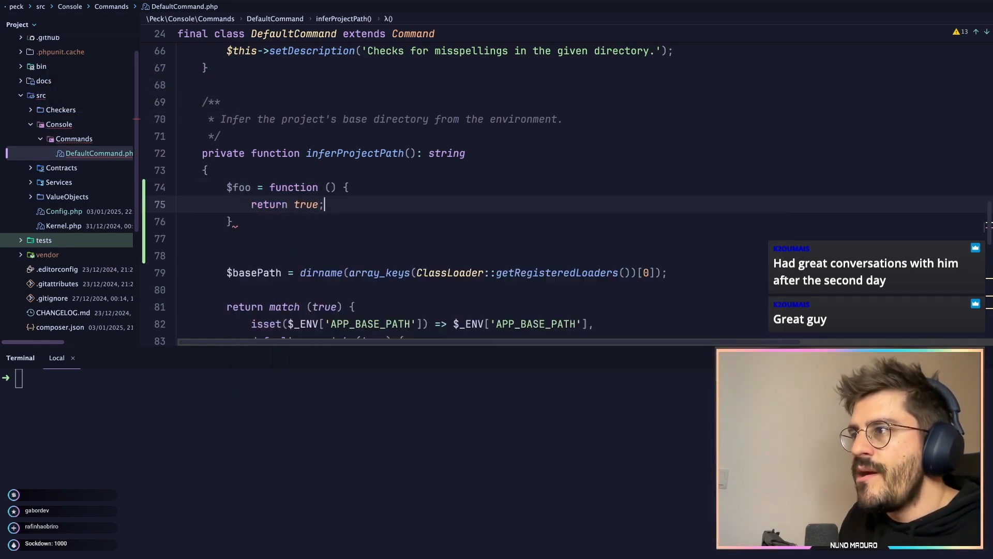
text(;)
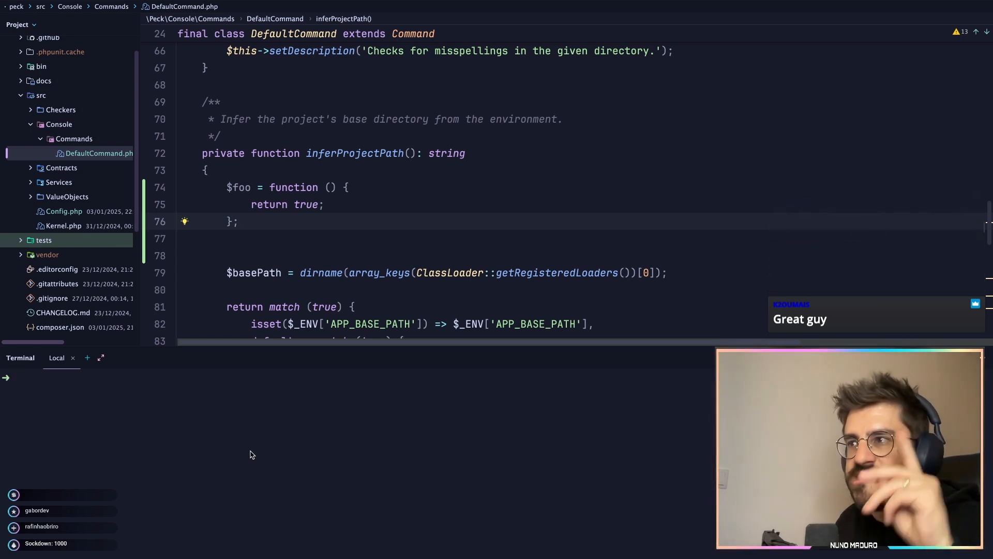
Step: Begin the ./vendor/bin/rector command at the terminal prompt
text(./vendor/bin)
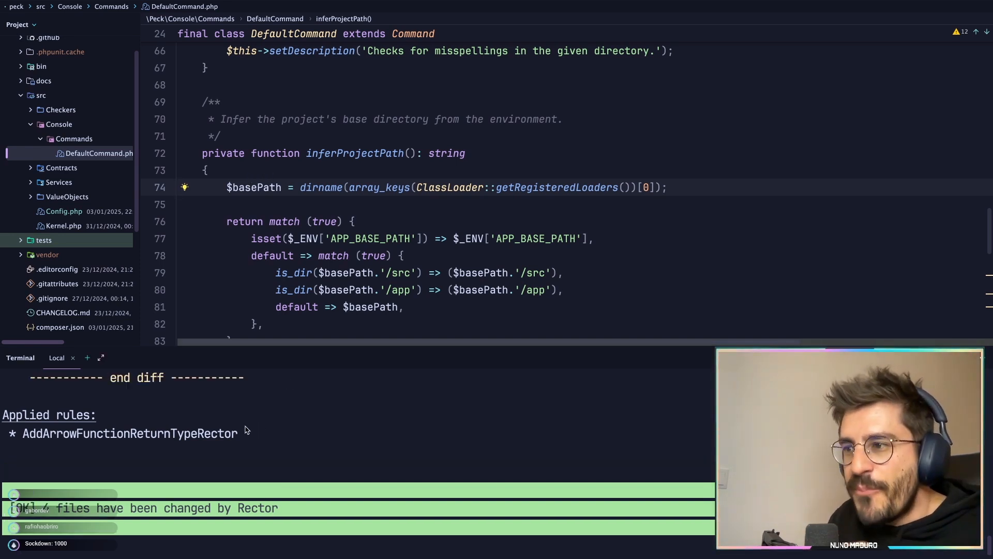
Step: Scroll through Rector's printed diffs to the peck.json-missing test gaining a string return type
scroll(down, 3)
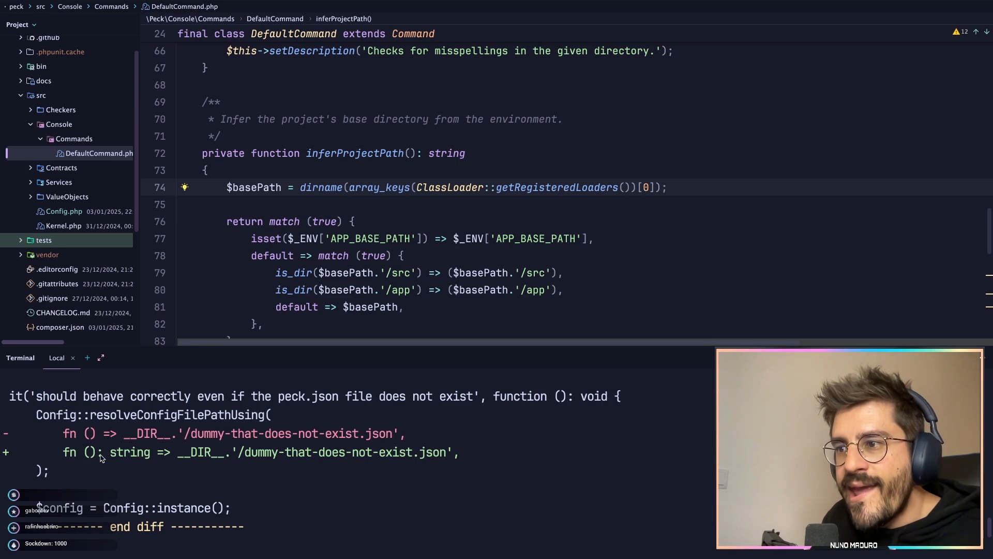
Step: Review Rector's diffs, selecting the added string and void return types
double_click(130, 452)
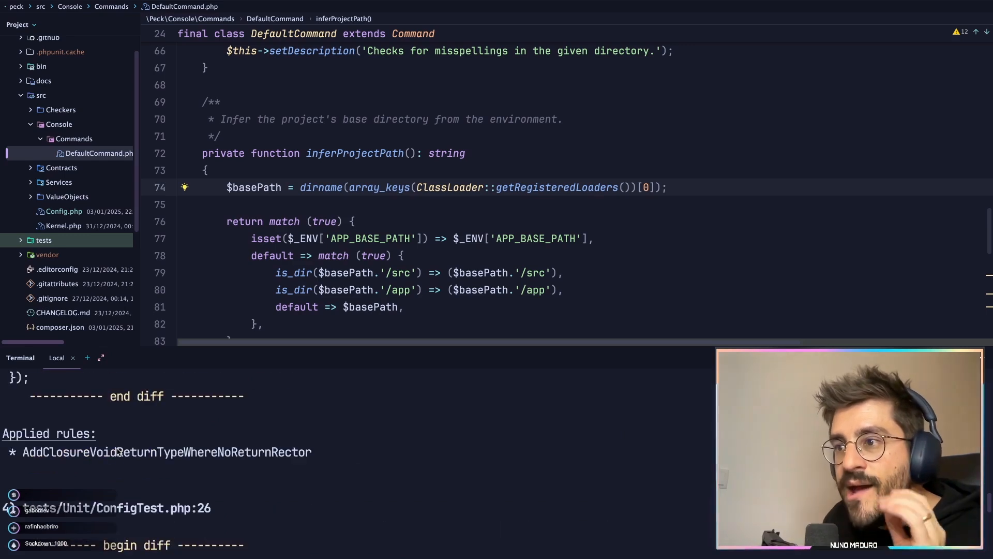
scroll(down, 3)
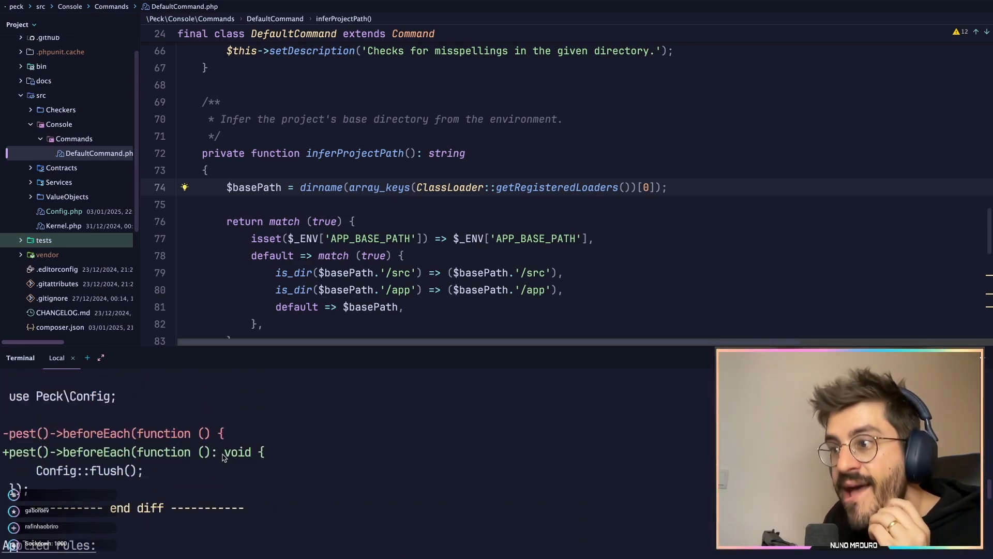
double_click(236, 452)
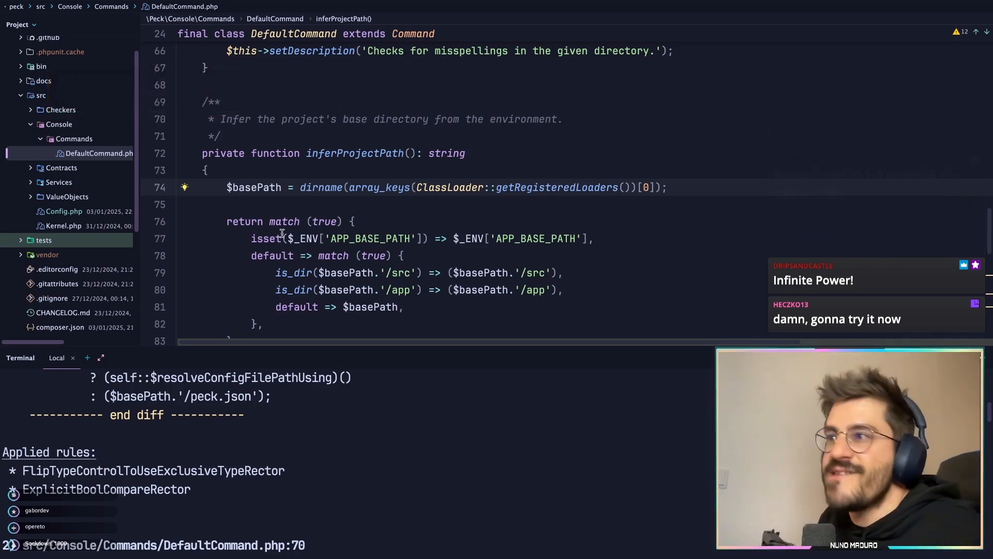
Step: Open composer.json and scroll to require-dev showing rector/rector ^1.2.10
click(60, 280)
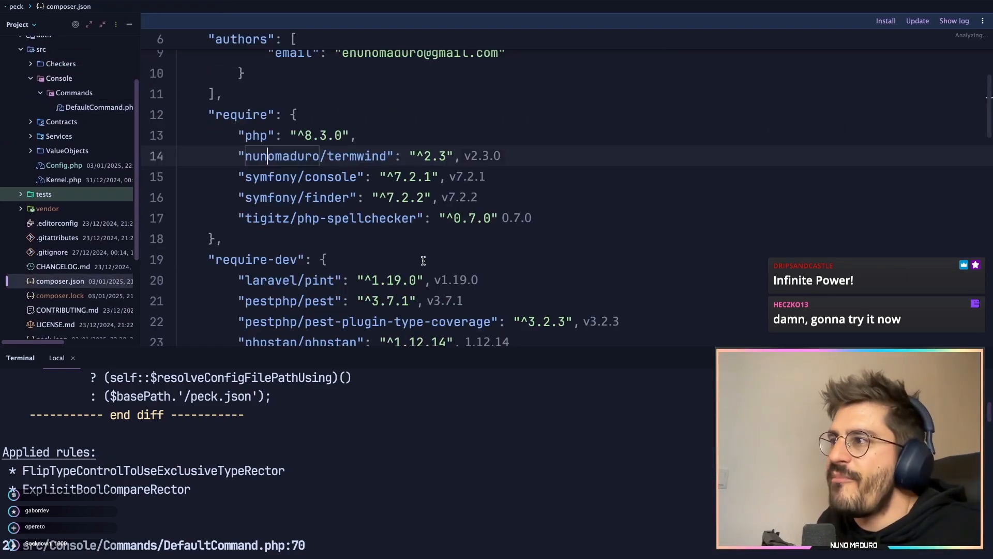
scroll(down, 3)
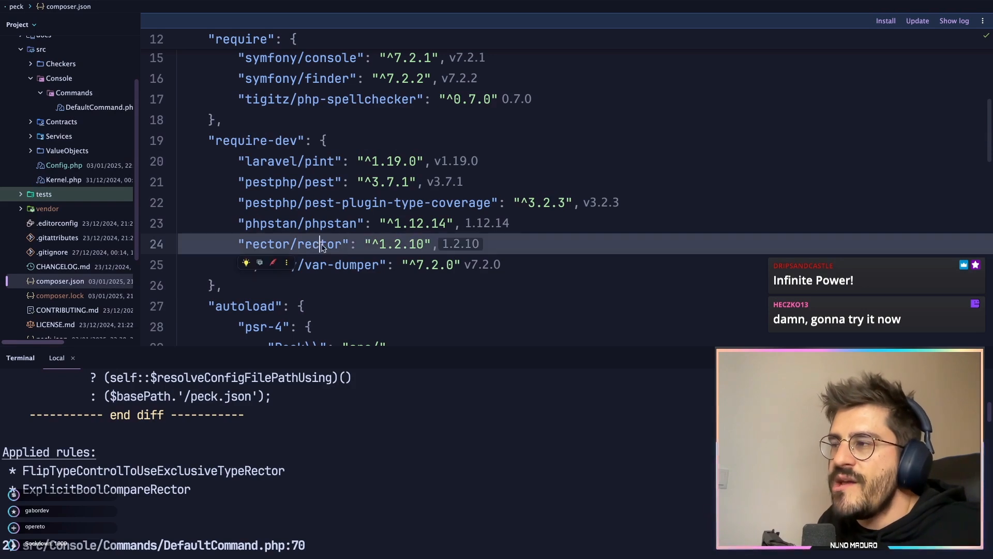